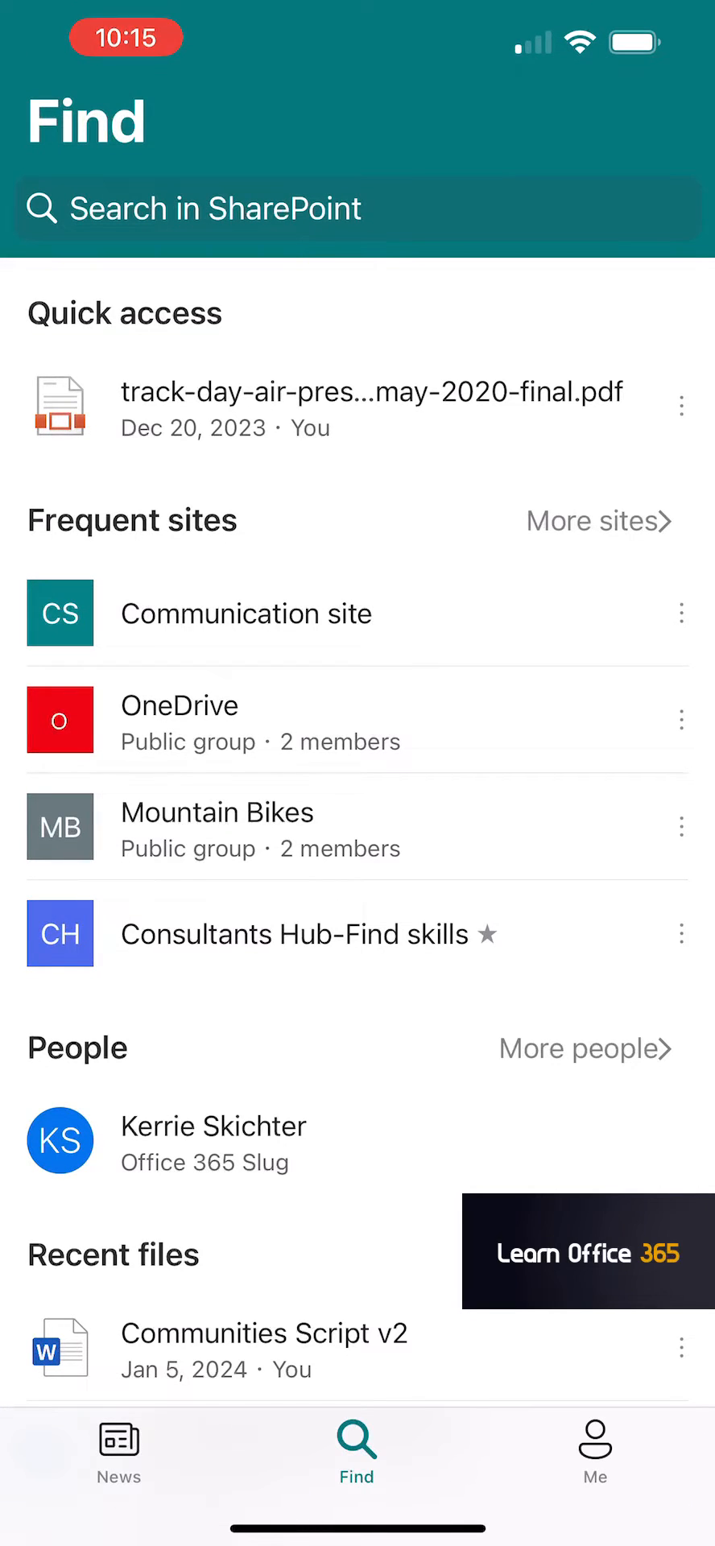
Tour the News and Find tabs, then view your profile on the Me tab.
left_click(118, 1449)
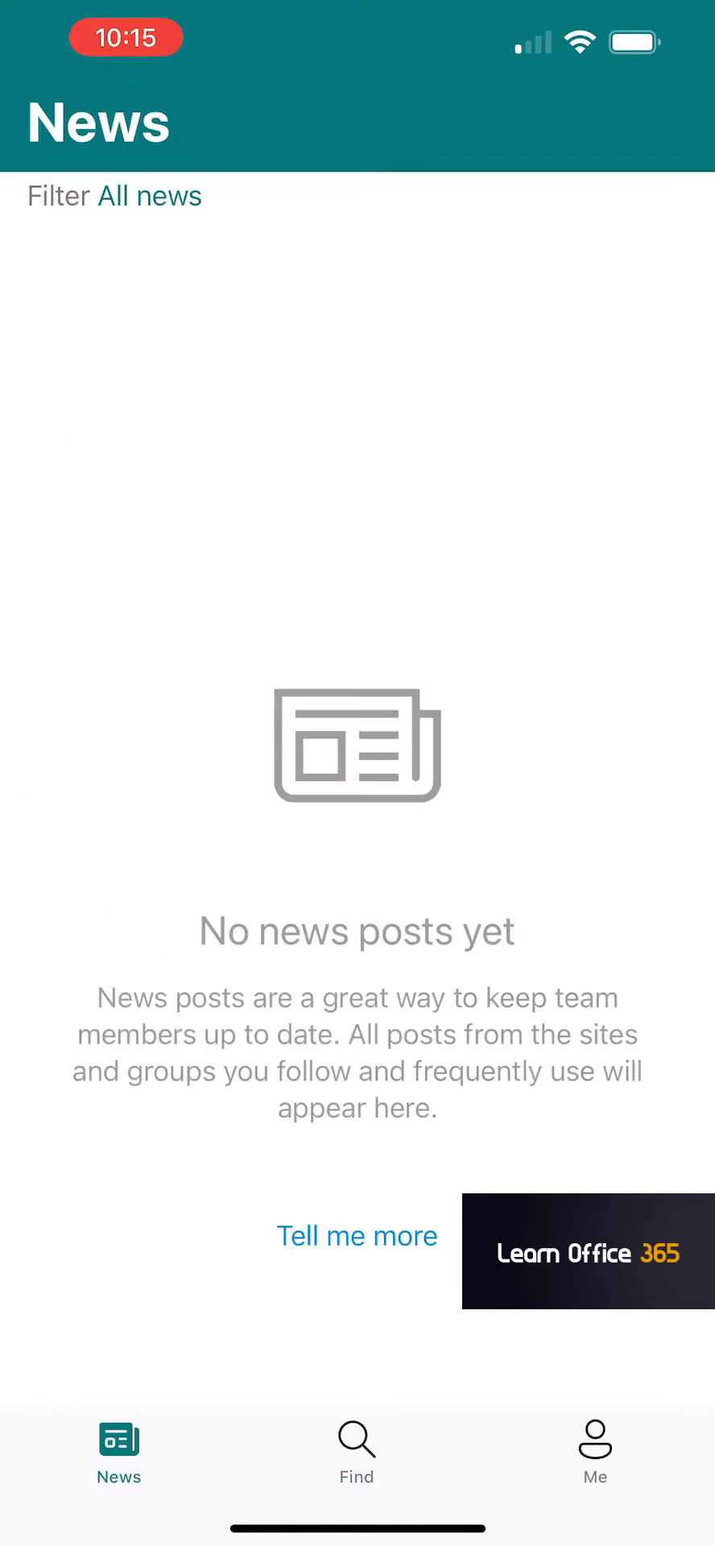
left_click(356, 1450)
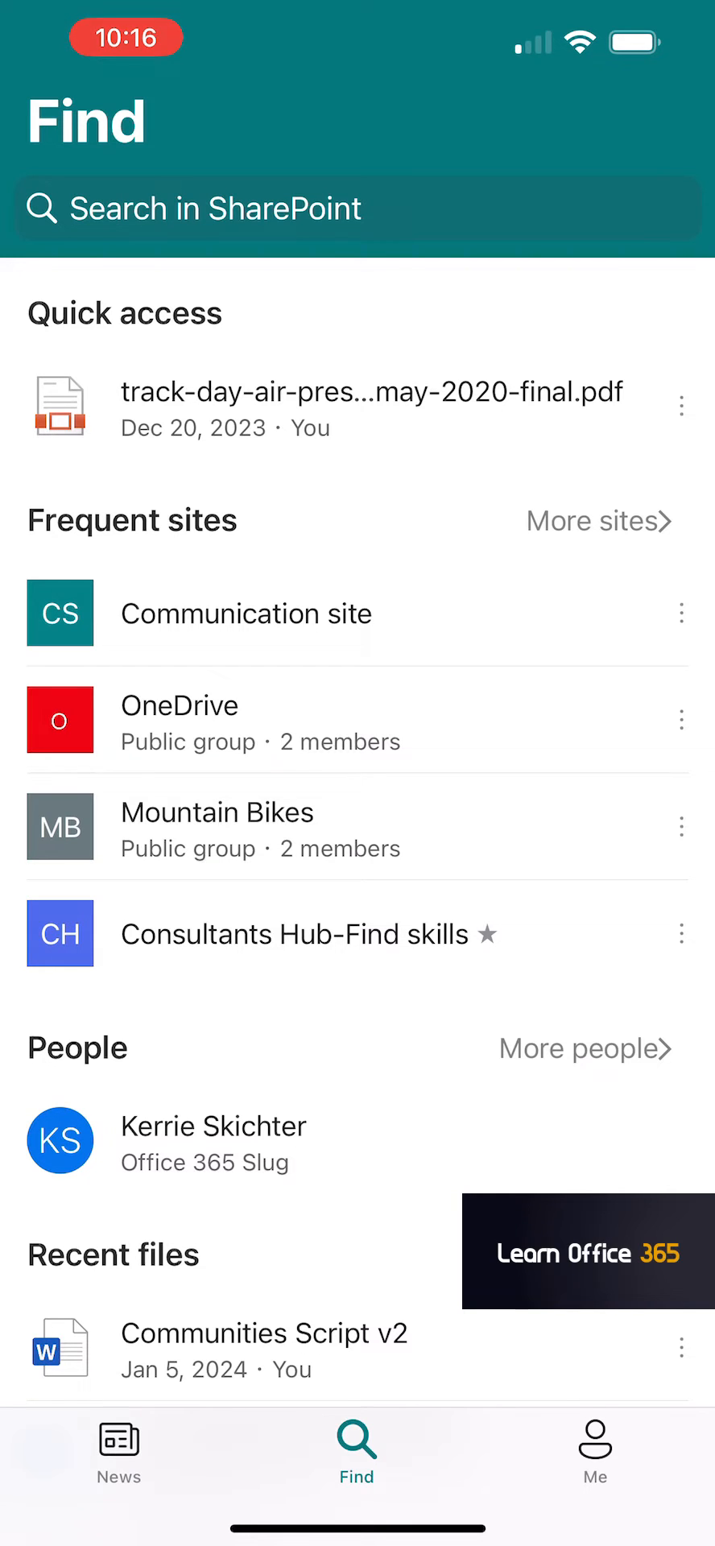
left_click(592, 1450)
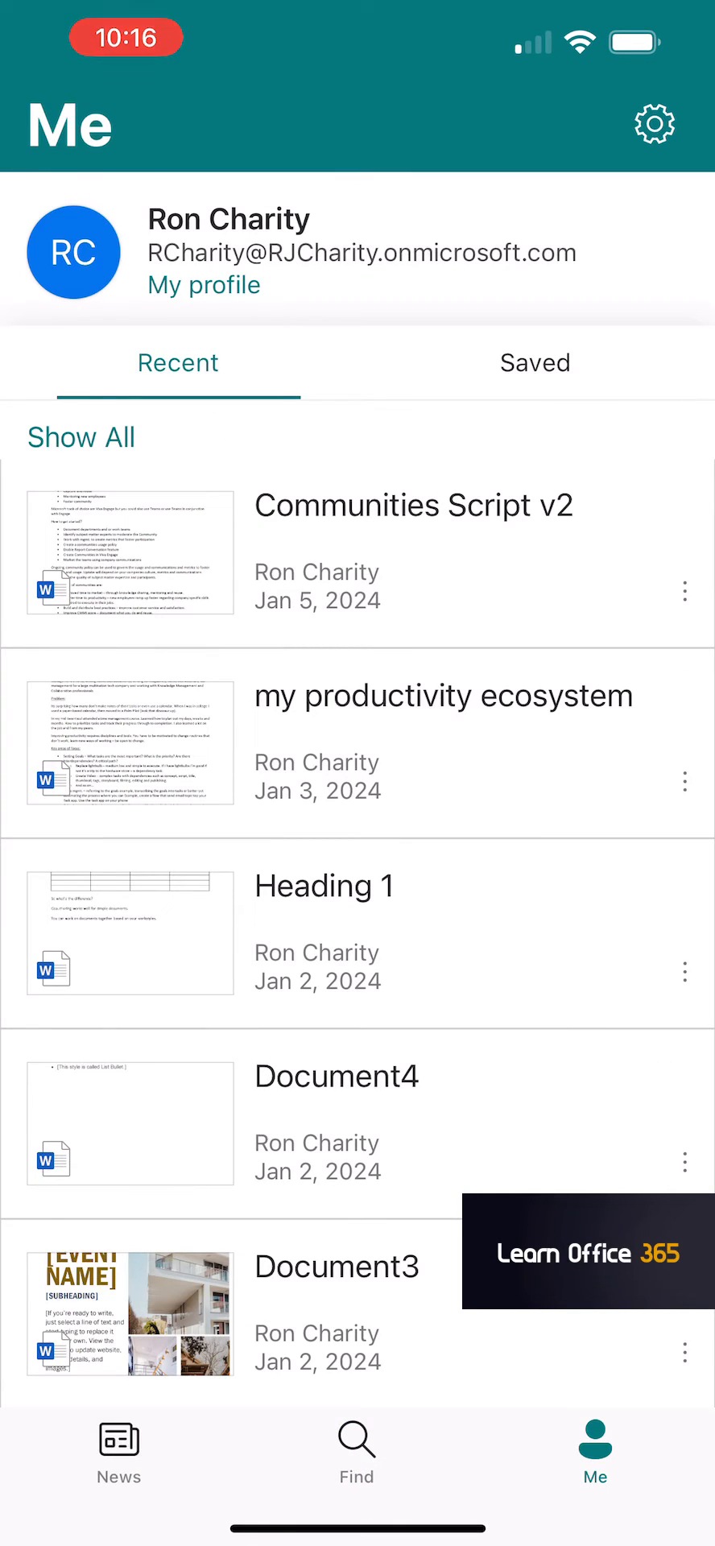
Switch between Saved and Recent files, then start a search in SharePoint.
left_click(537, 363)
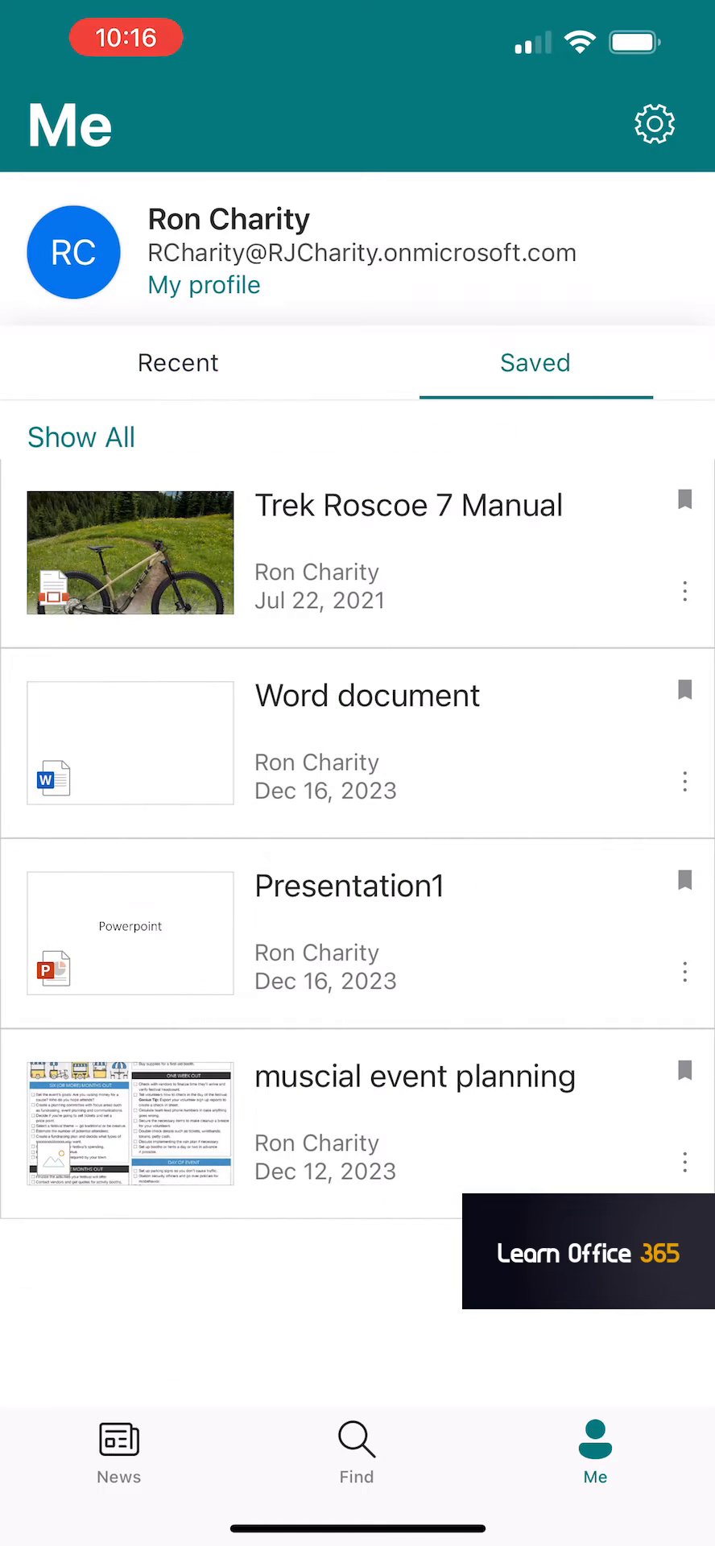
left_click(177, 362)
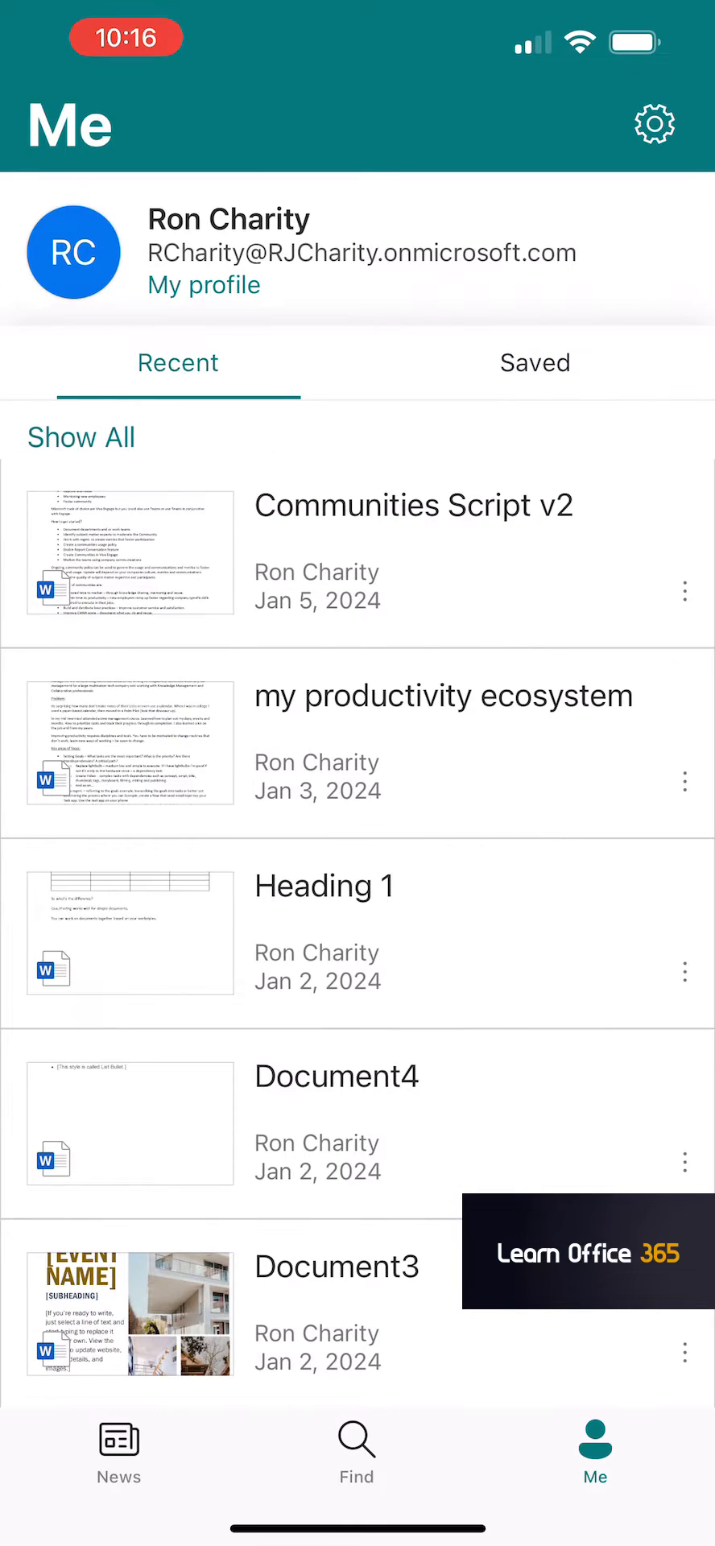
left_click(356, 1450)
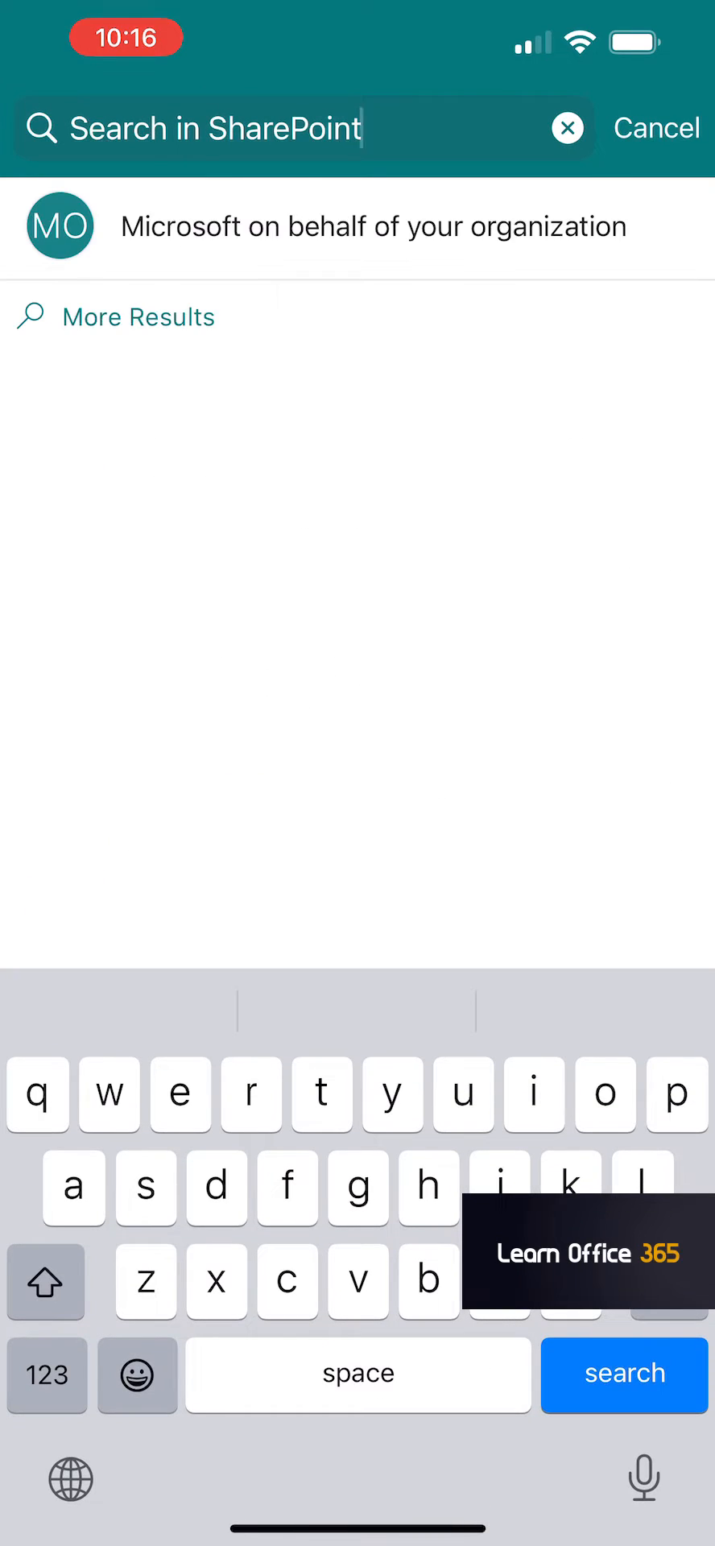
Search for Bikes and open the Mountain Bikes group from the results.
left_click(570, 129)
type("Bikes")
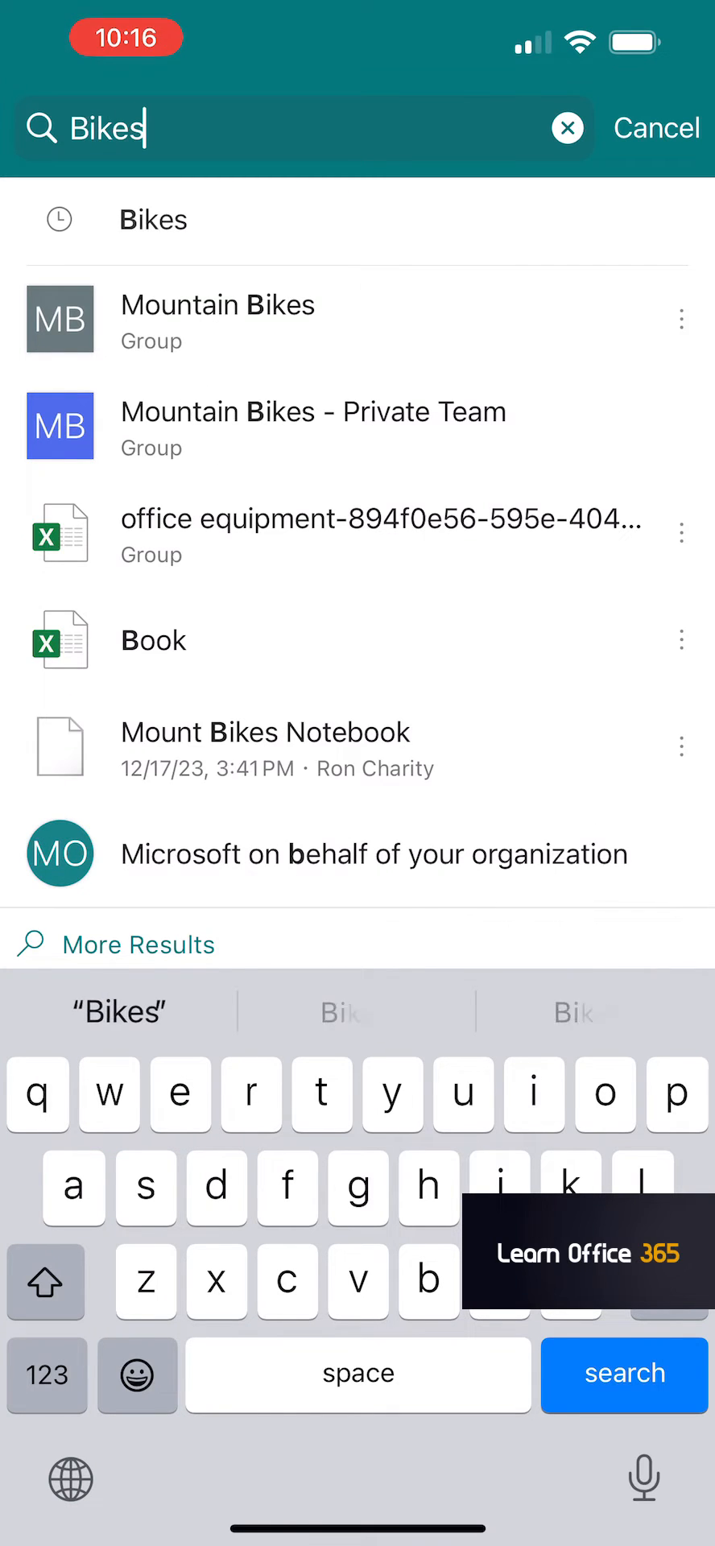
left_click(218, 319)
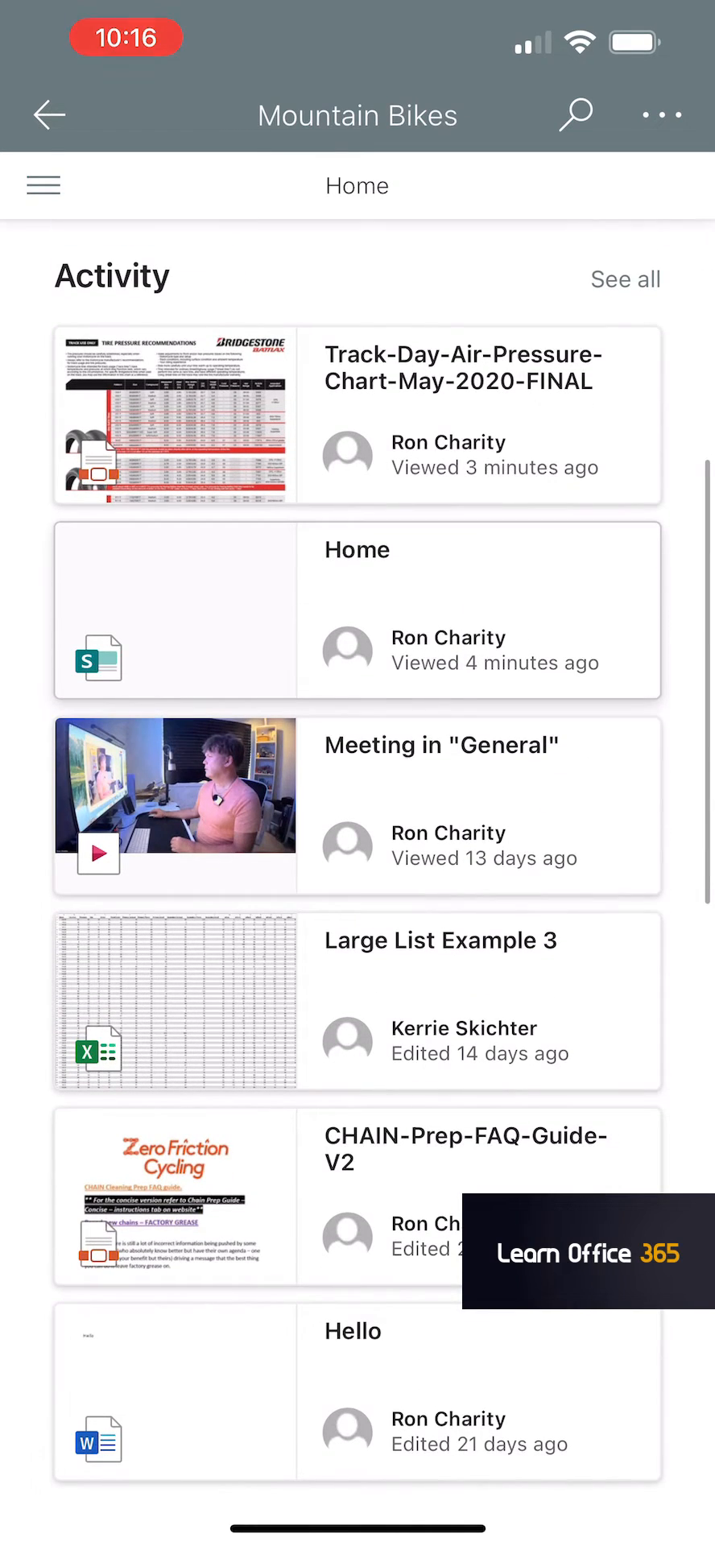
Scroll to the Documents web part and open the Maintenance folder.
scroll("down", 3)
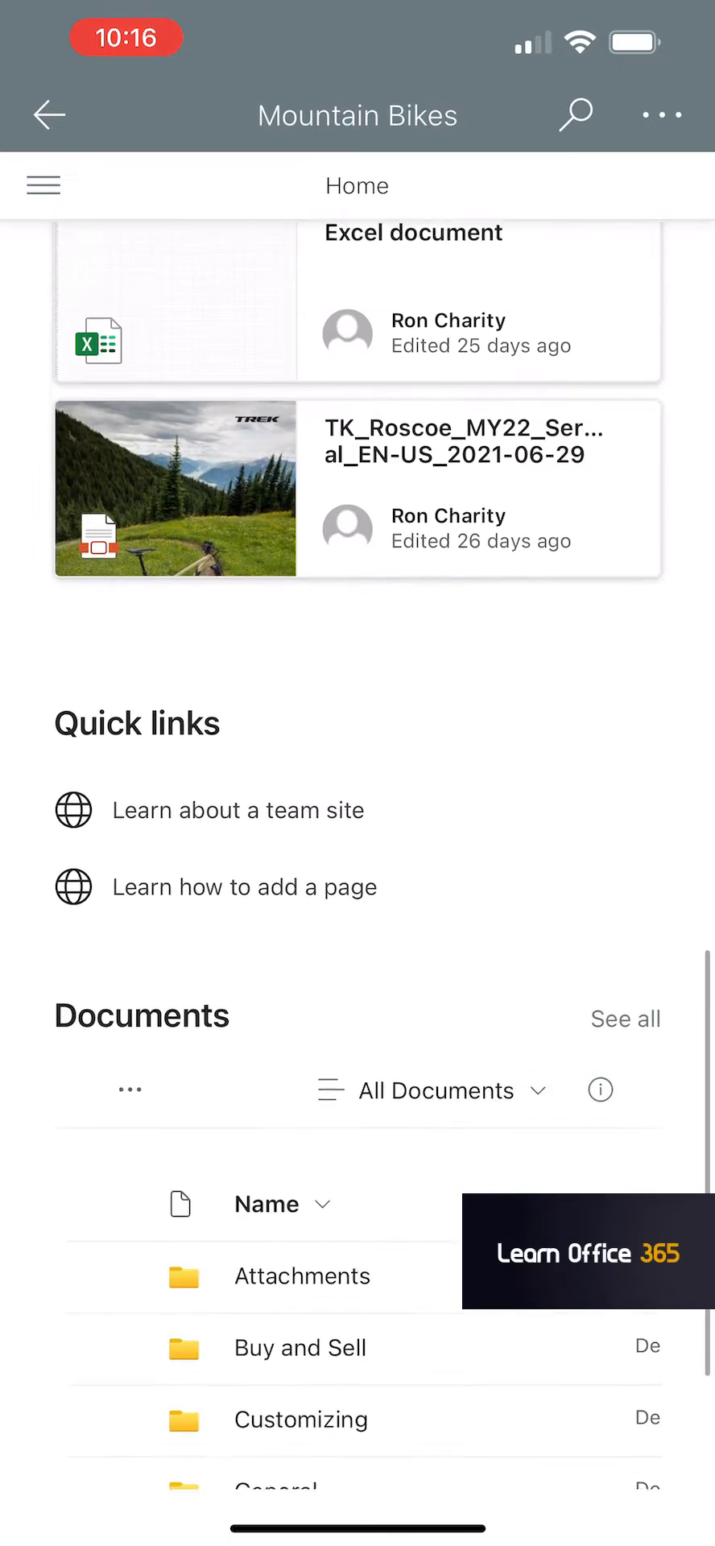
scroll("down", 3)
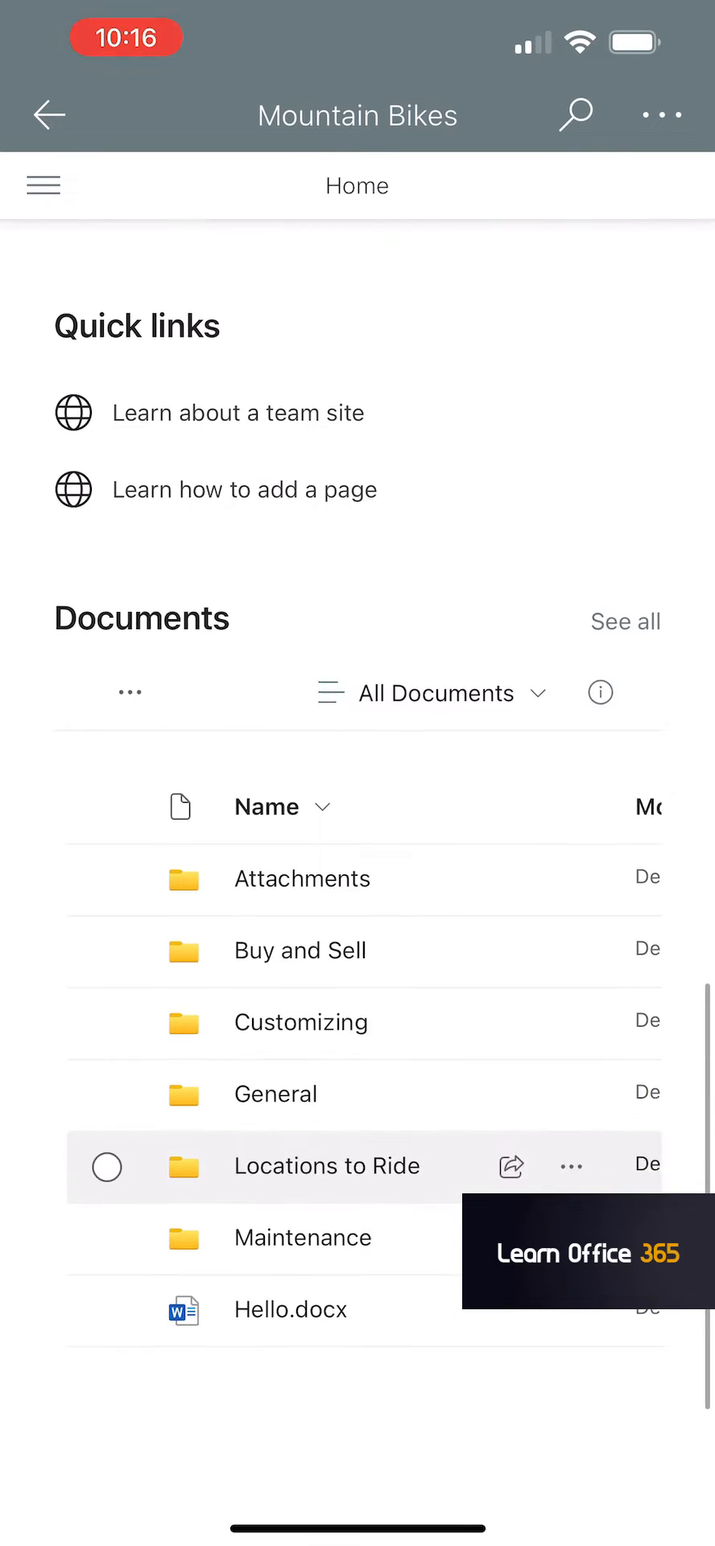
scroll("up", 3)
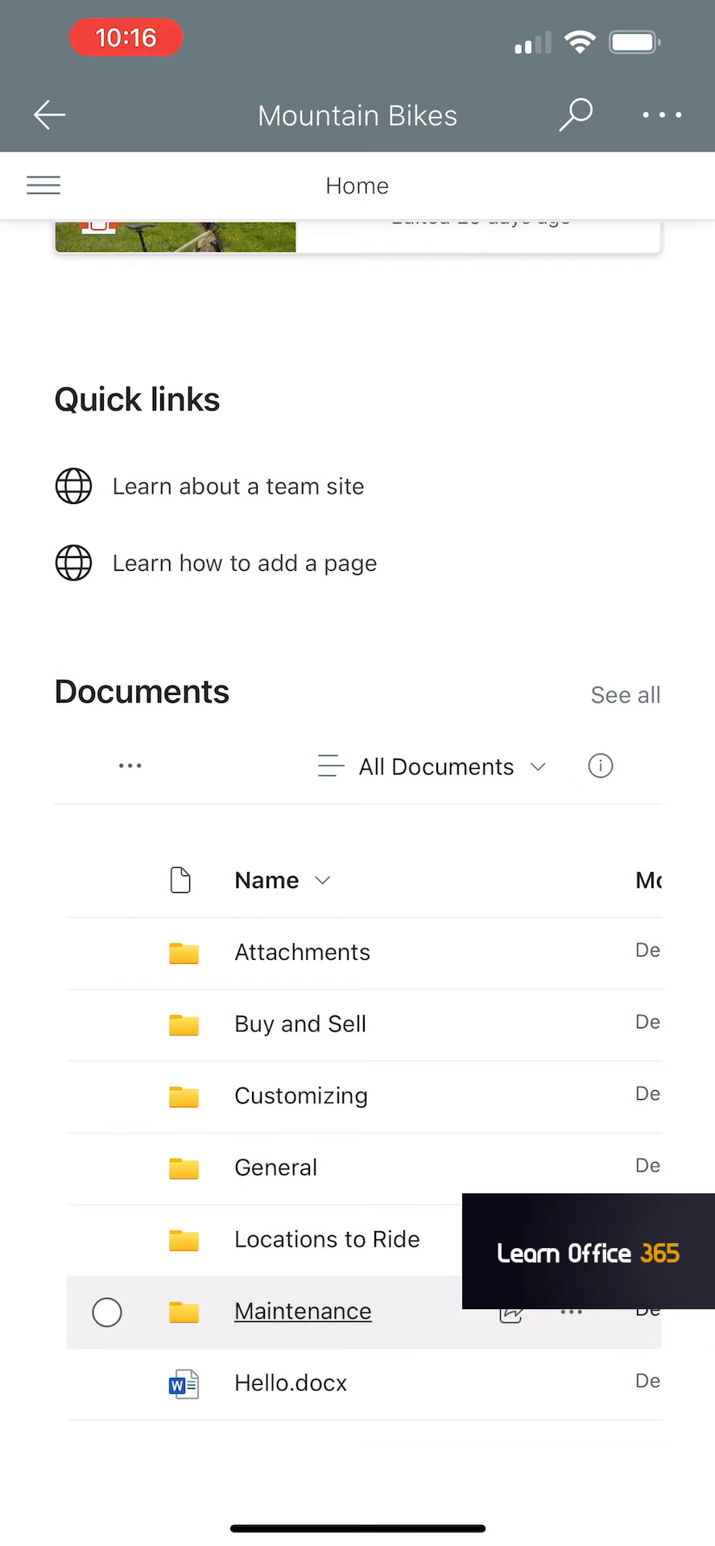
left_click(303, 1311)
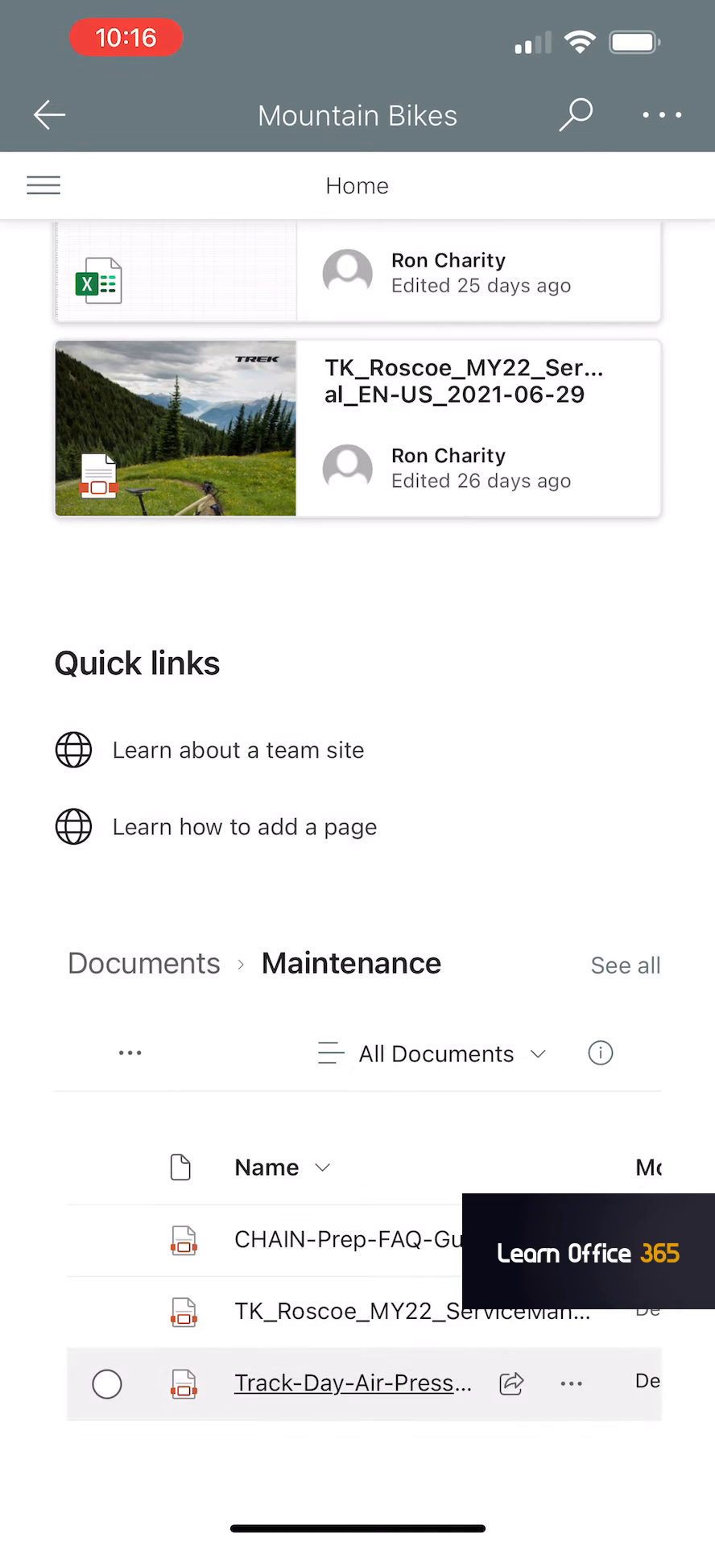
Preview the Track-Day-Air-Pressure PDF, go back, and show actions for the site's documents.
left_click(353, 1386)
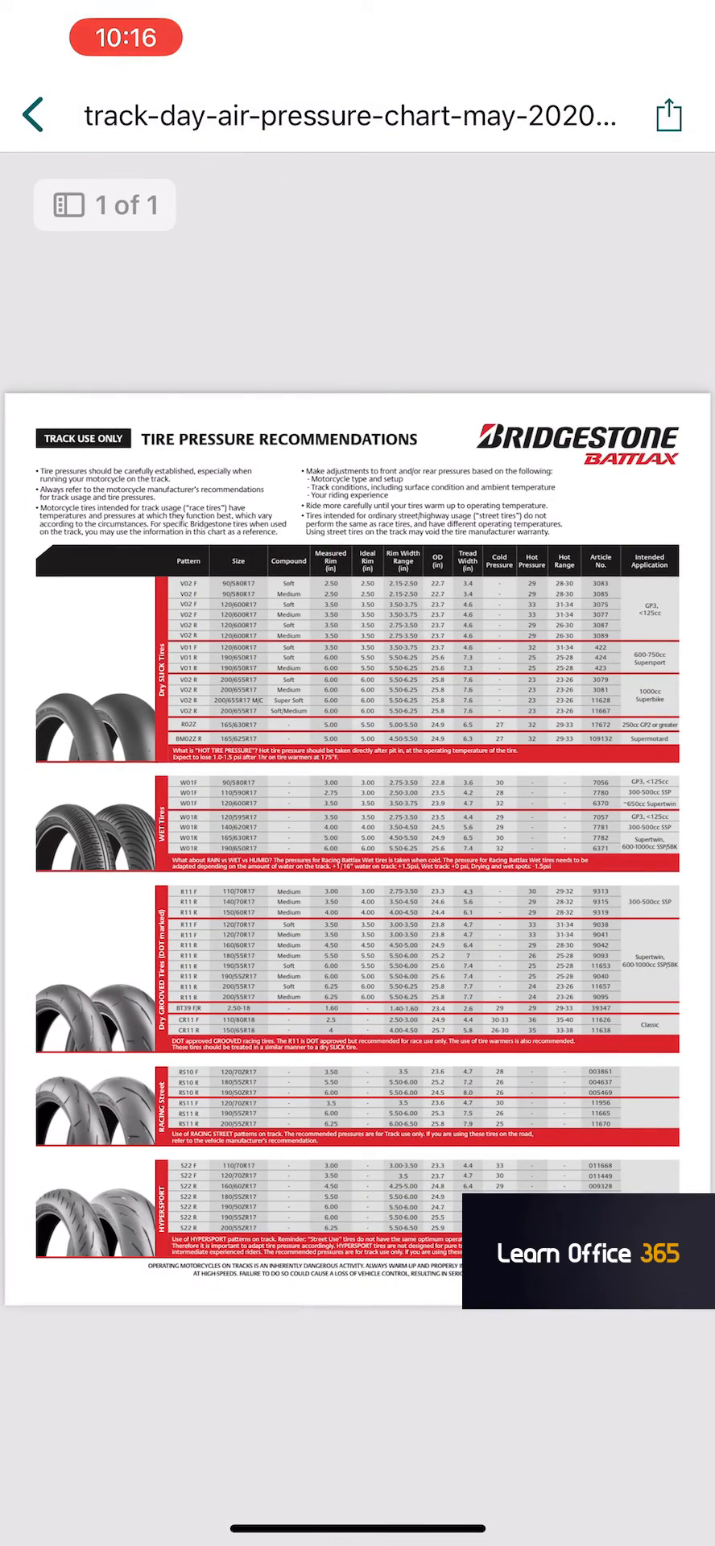
left_click(39, 116)
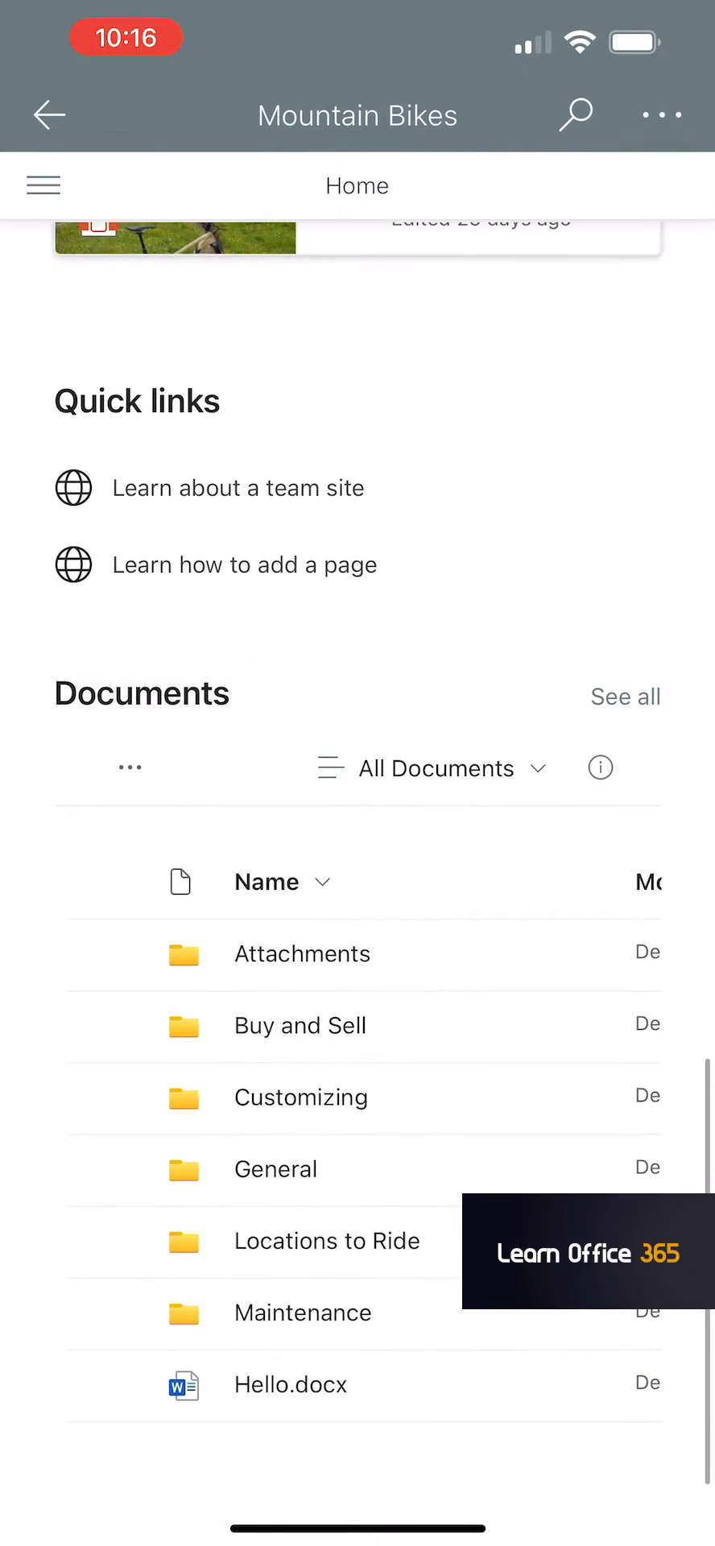
left_click(128, 768)
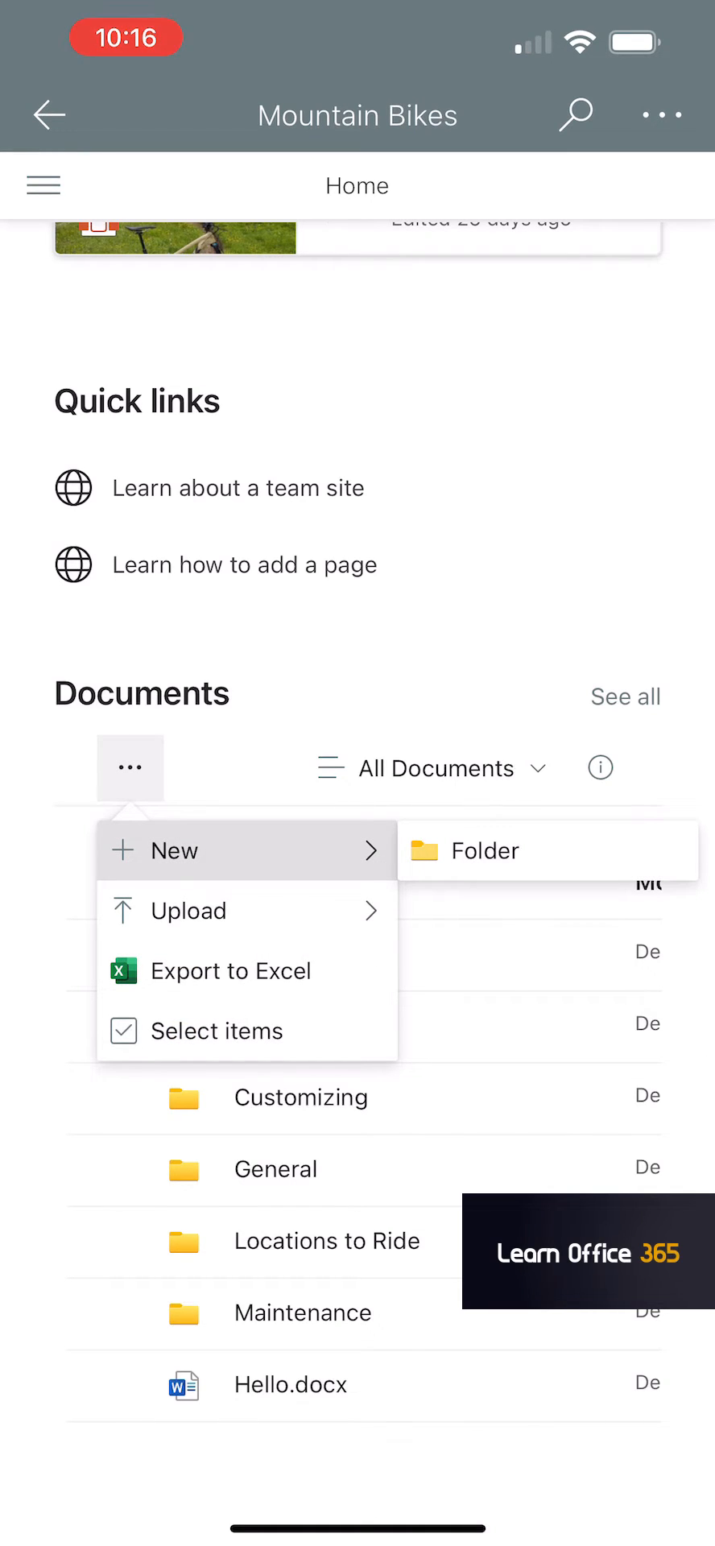
Dismiss the document actions menu and return to the Bikes search results.
left_click(187, 908)
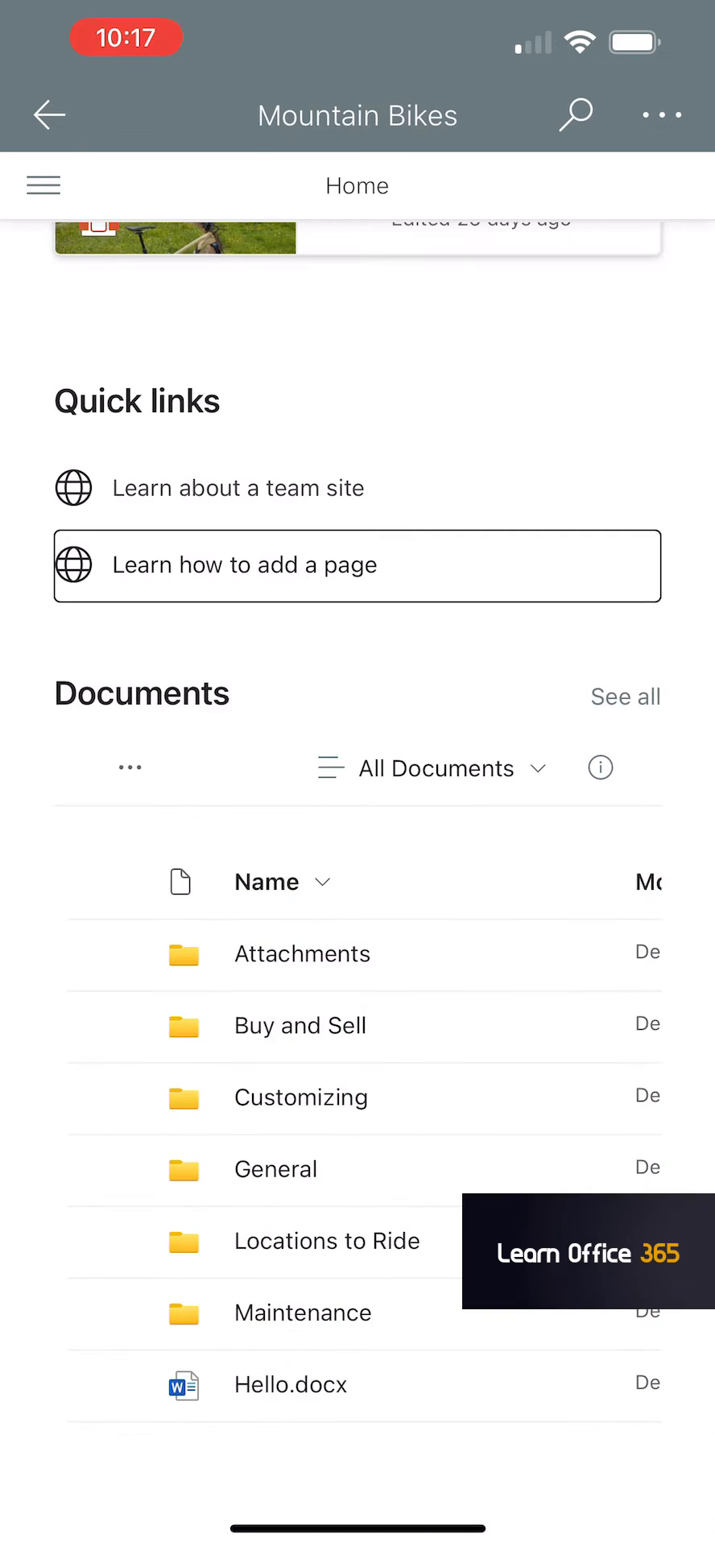
scroll("down", 3)
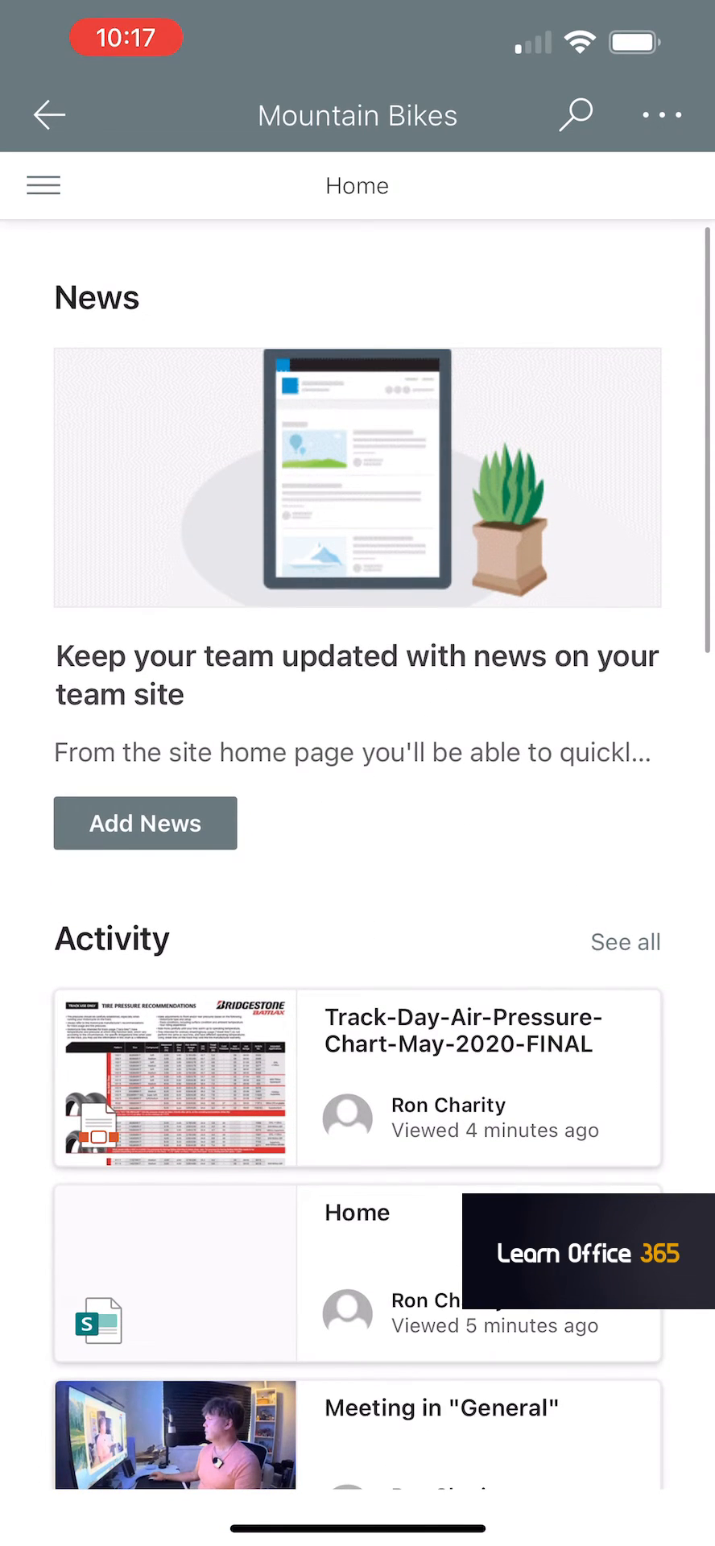
left_click(575, 114)
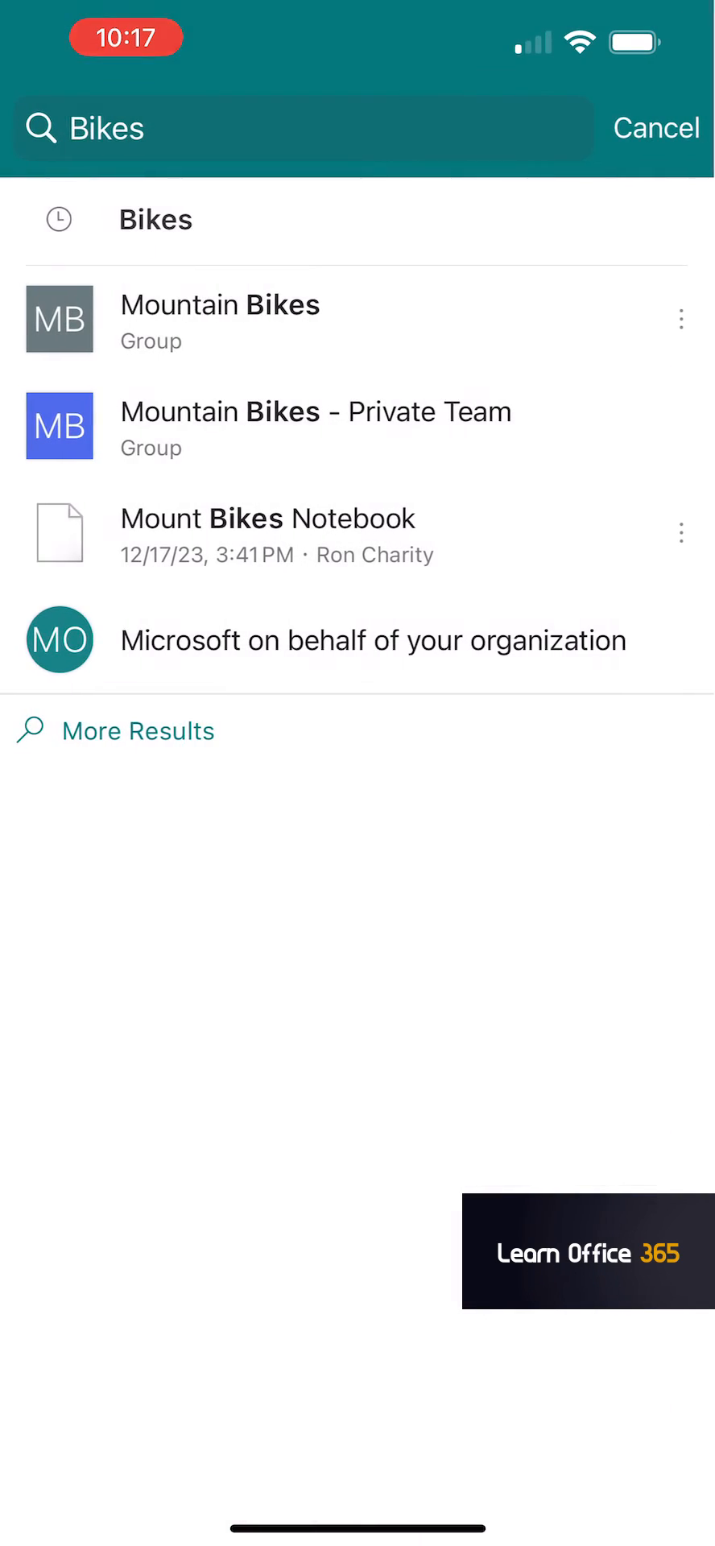